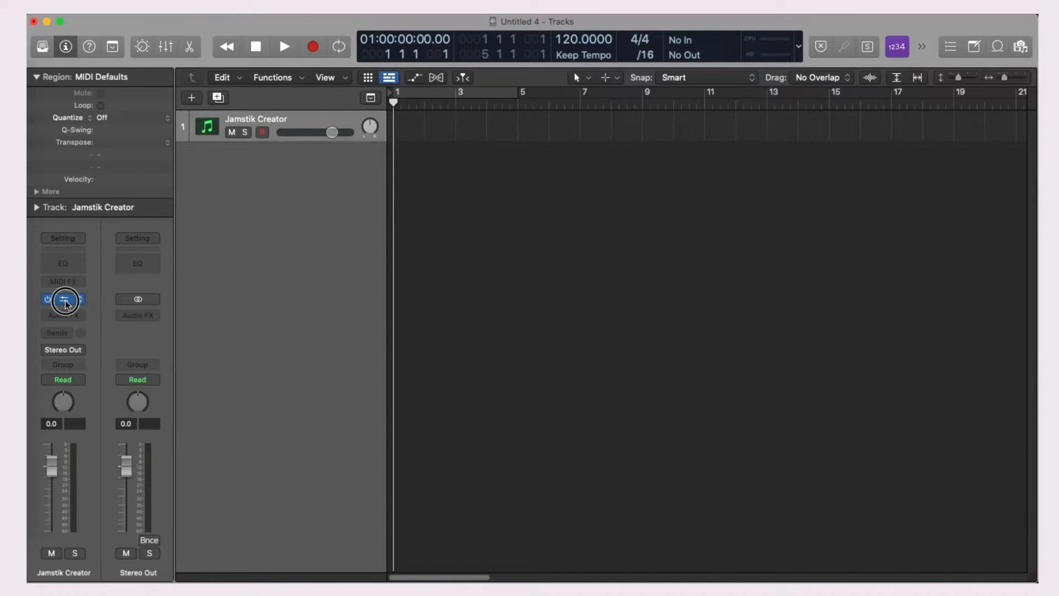
left_click(63, 299)
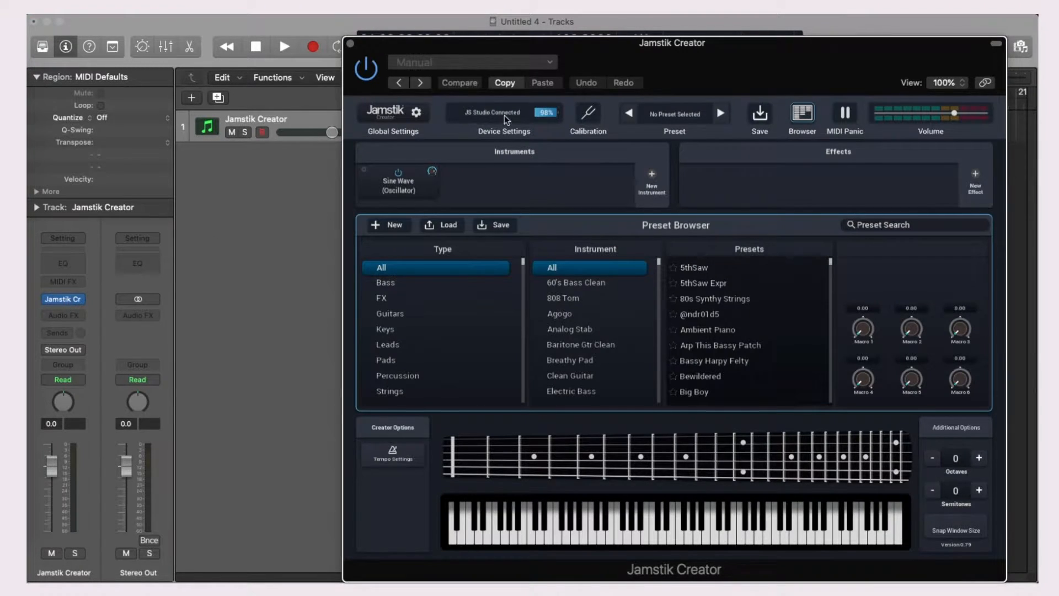
left_click(503, 112)
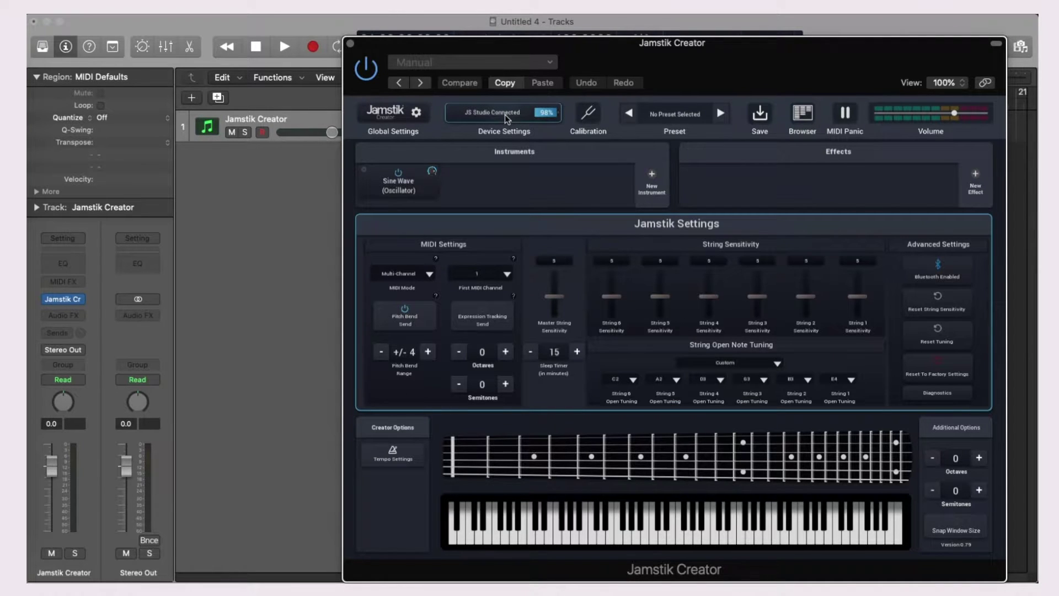
left_click(404, 273)
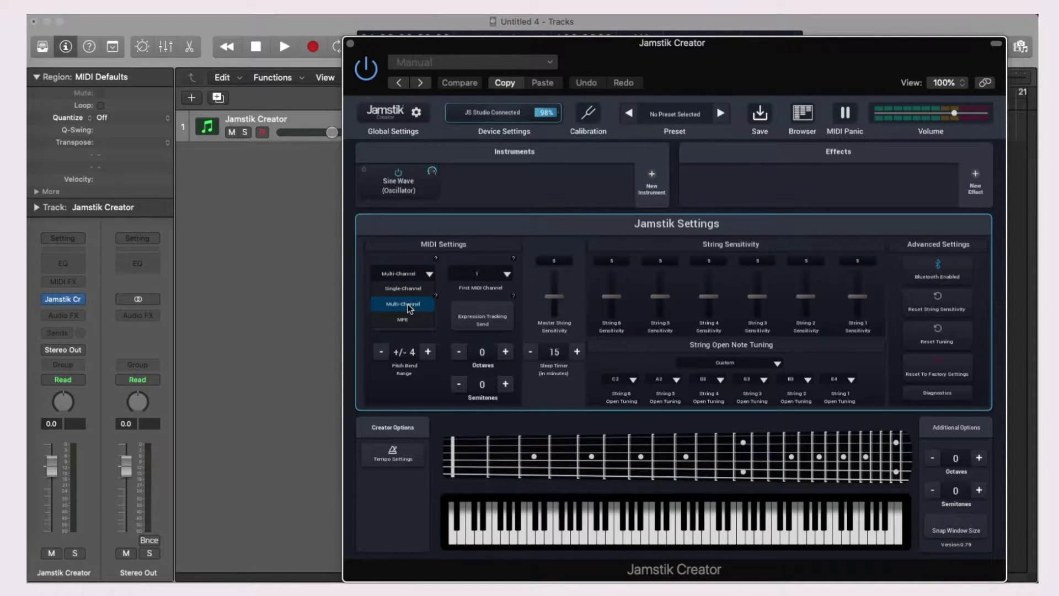
left_click(402, 303)
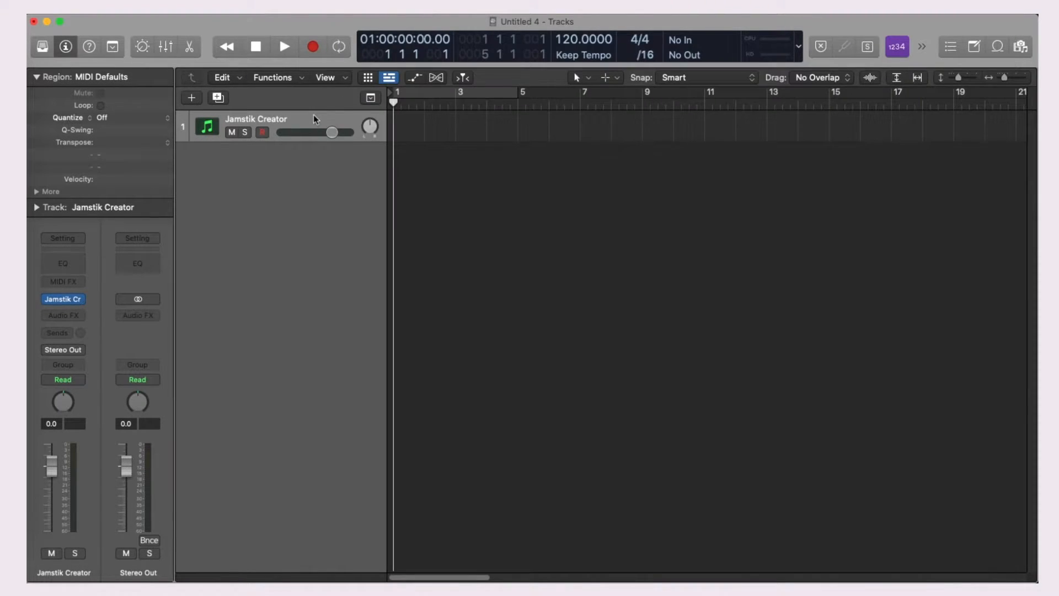
Step: Record a short guitar part as a new MIDI region on the Jamstick Creator track
left_click(311, 46)
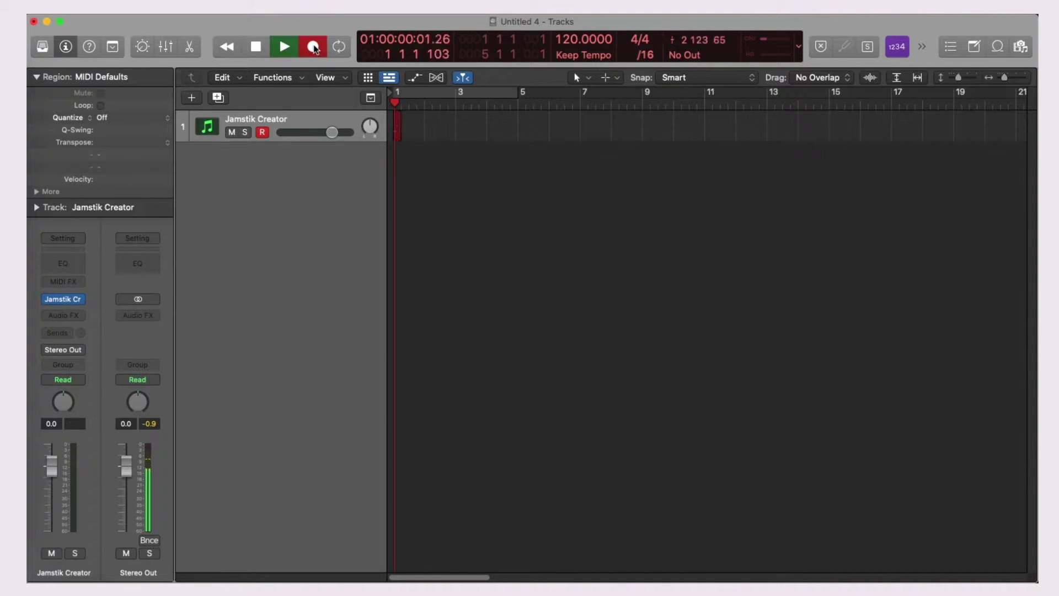
left_click(311, 47)
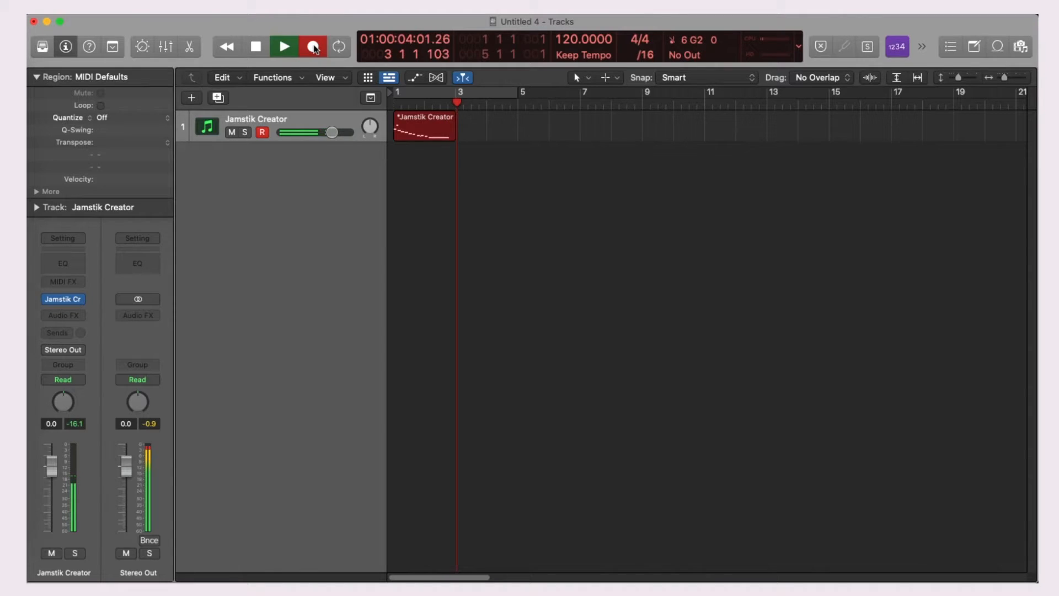
left_click(312, 46)
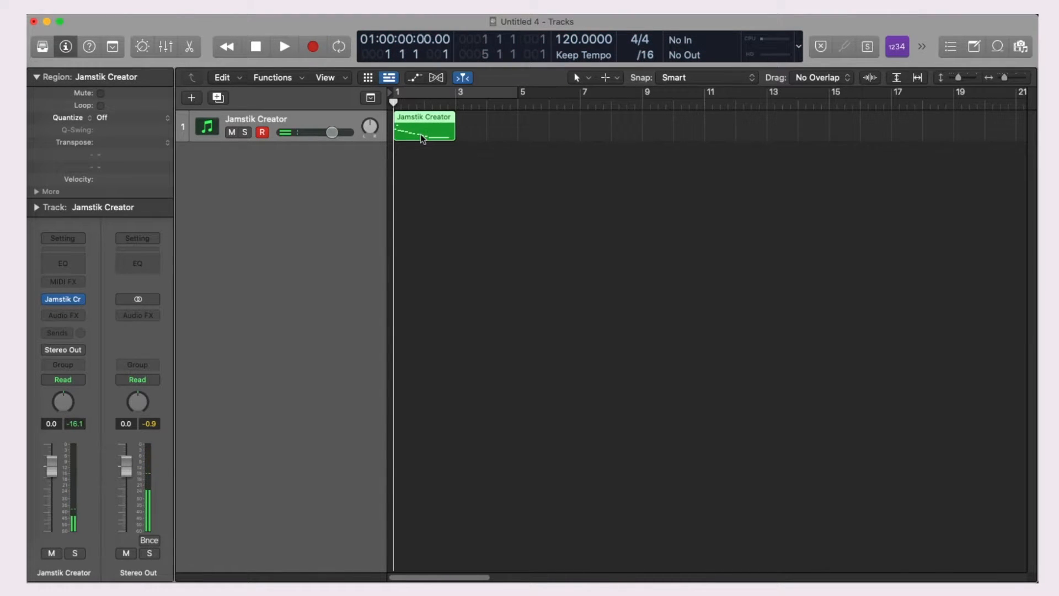
Step: Show the recorded region's notes as notation in the Score editor
double_click(423, 126)
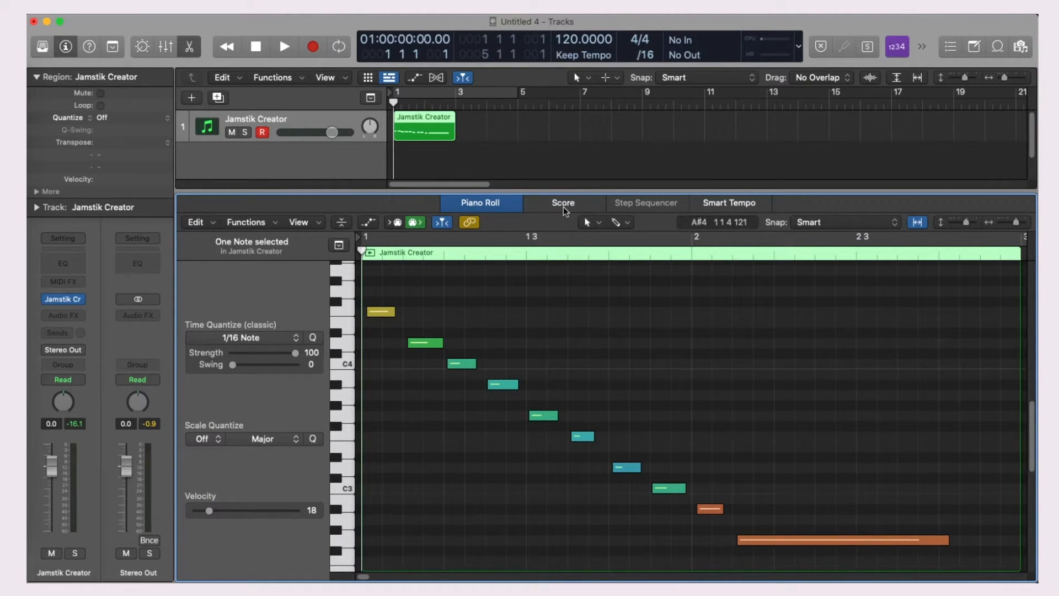
left_click(562, 203)
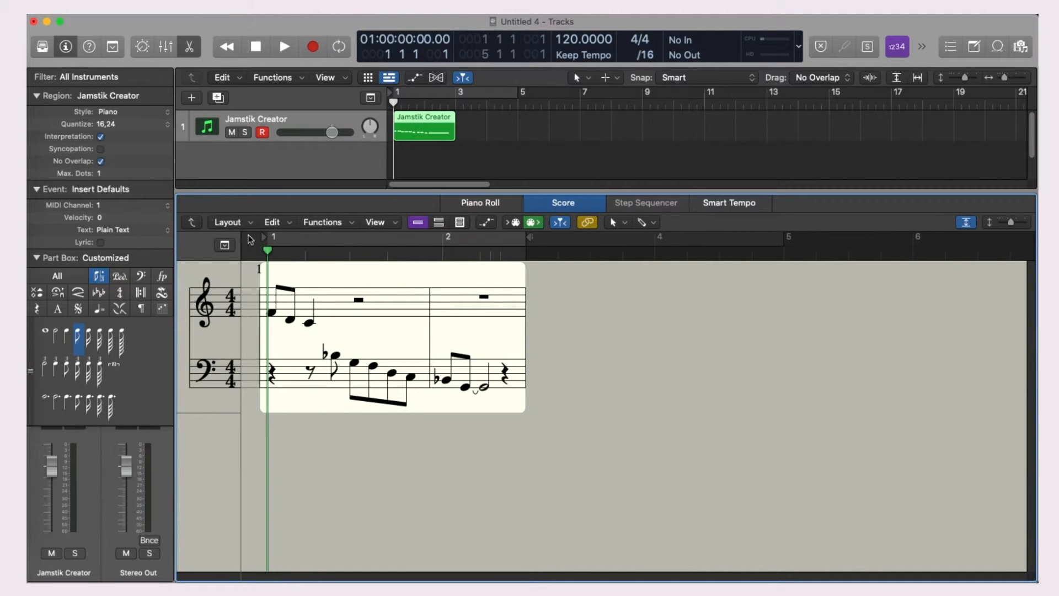
left_click(229, 222)
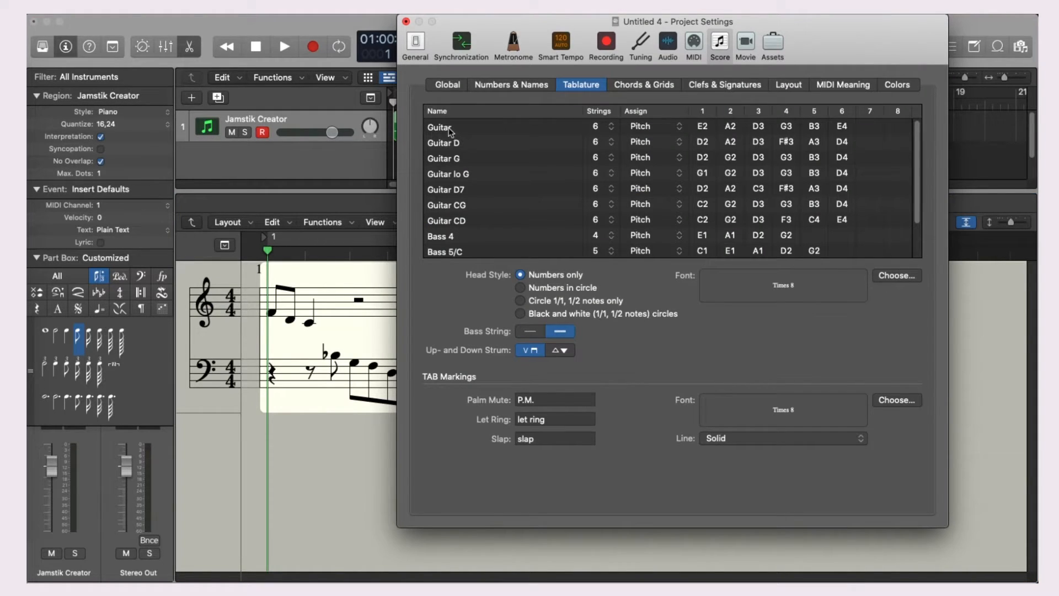
Step: Set Guitar tablature to assign strings by Inv. Ch in the Score project settings
left_click(652, 125)
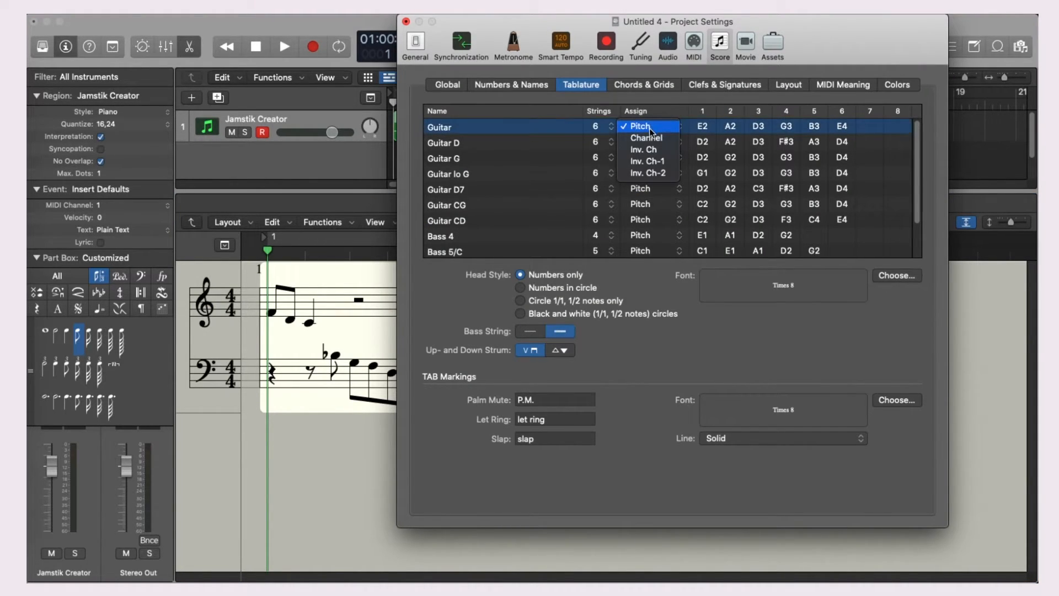
left_click(648, 149)
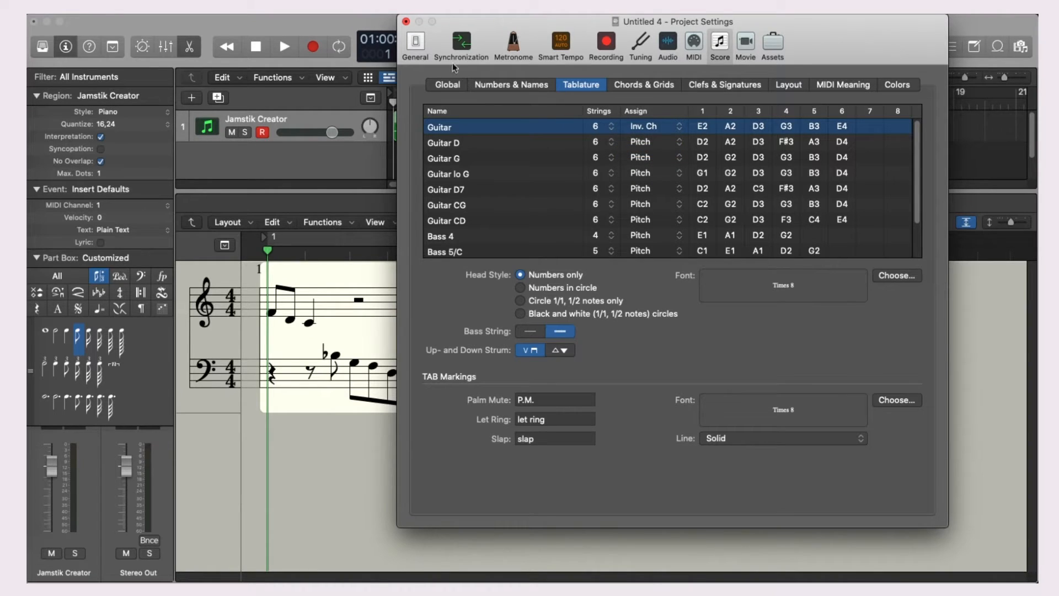
left_click(406, 21)
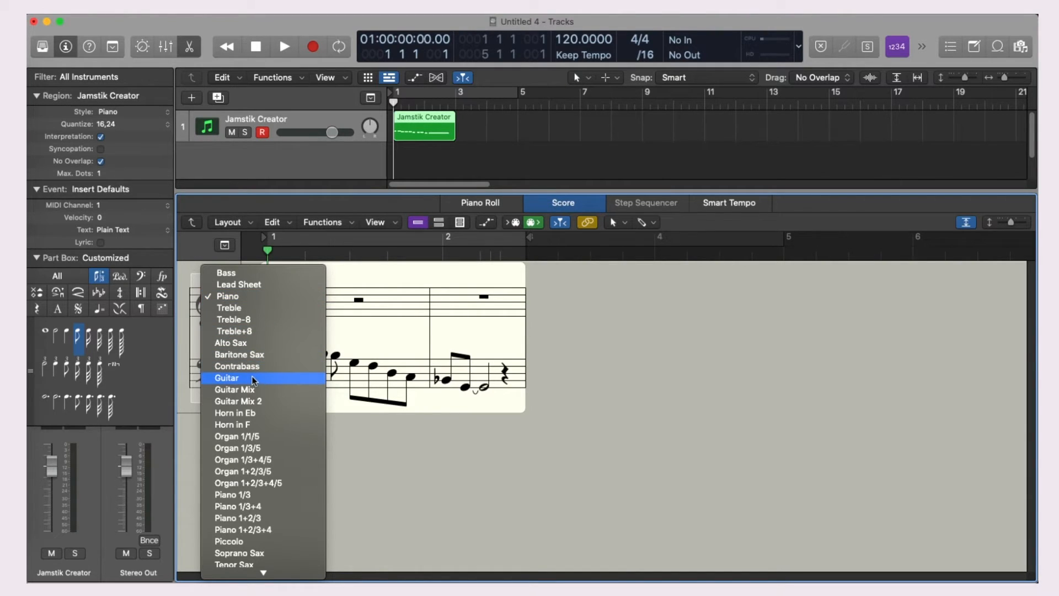
Step: Switch the region's staff style to Guitar to show tablature with fret numbers
left_click(226, 377)
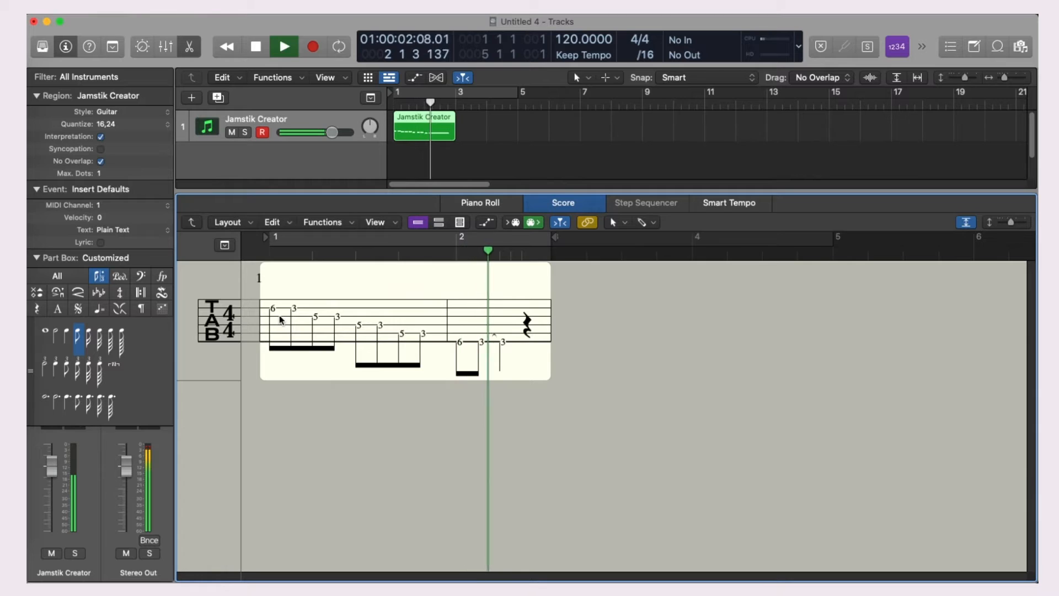
left_click(283, 46)
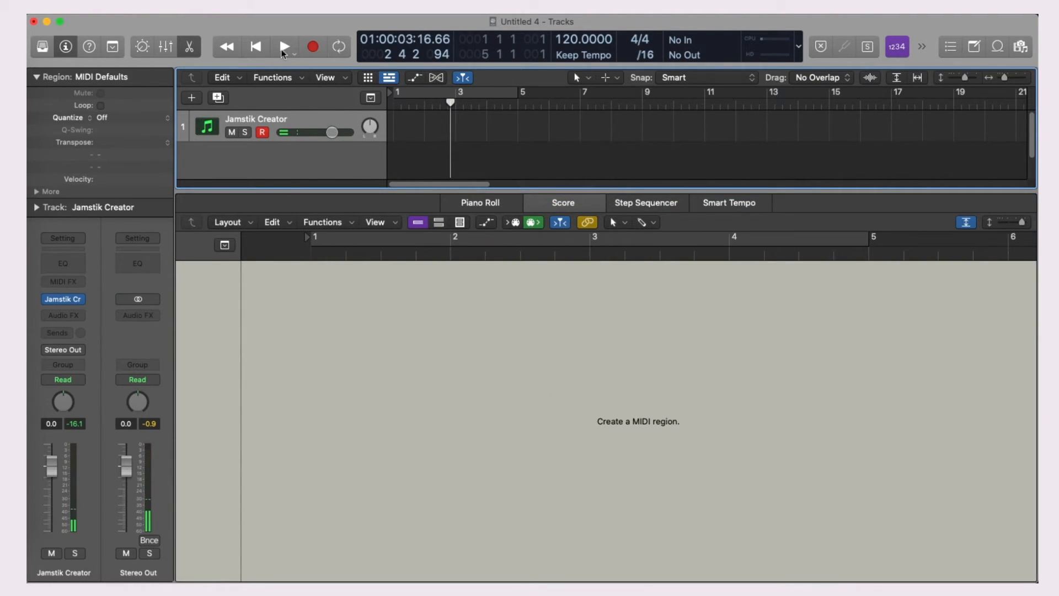
Step: Return to the project start and begin recording a fresh take
left_click(311, 46)
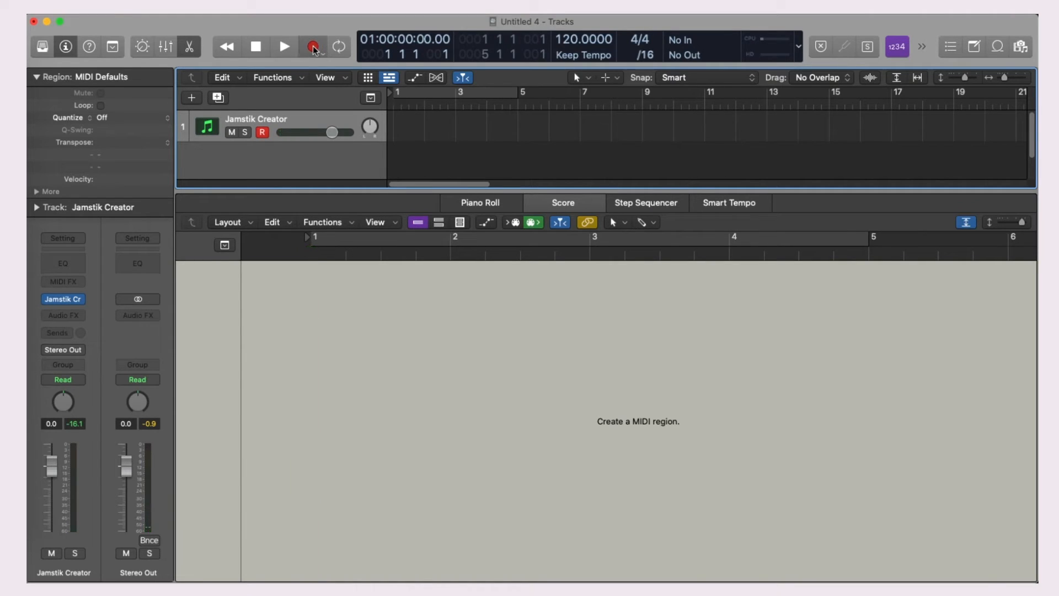
left_click(284, 47)
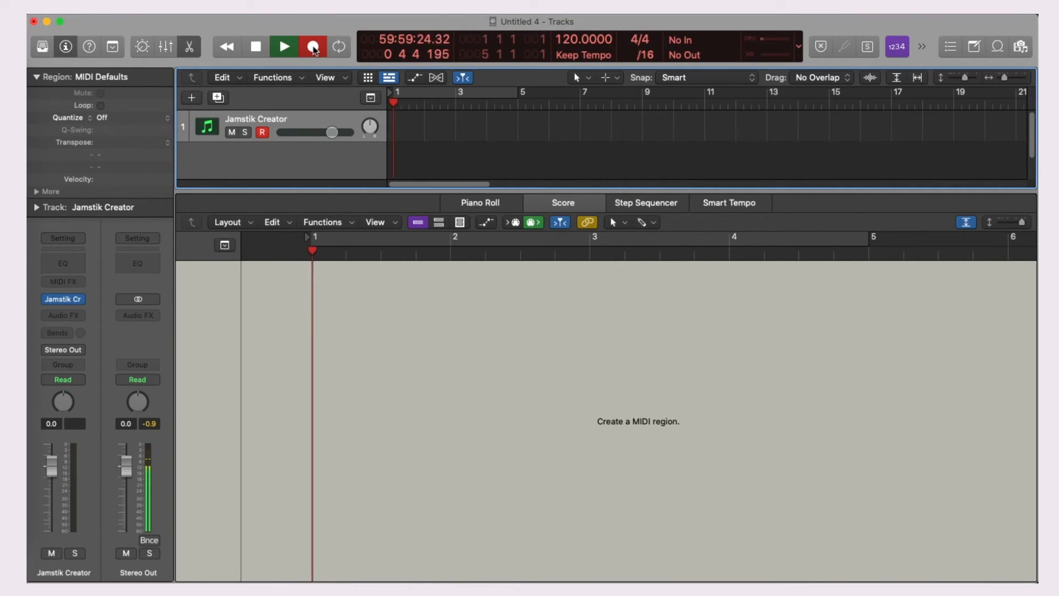